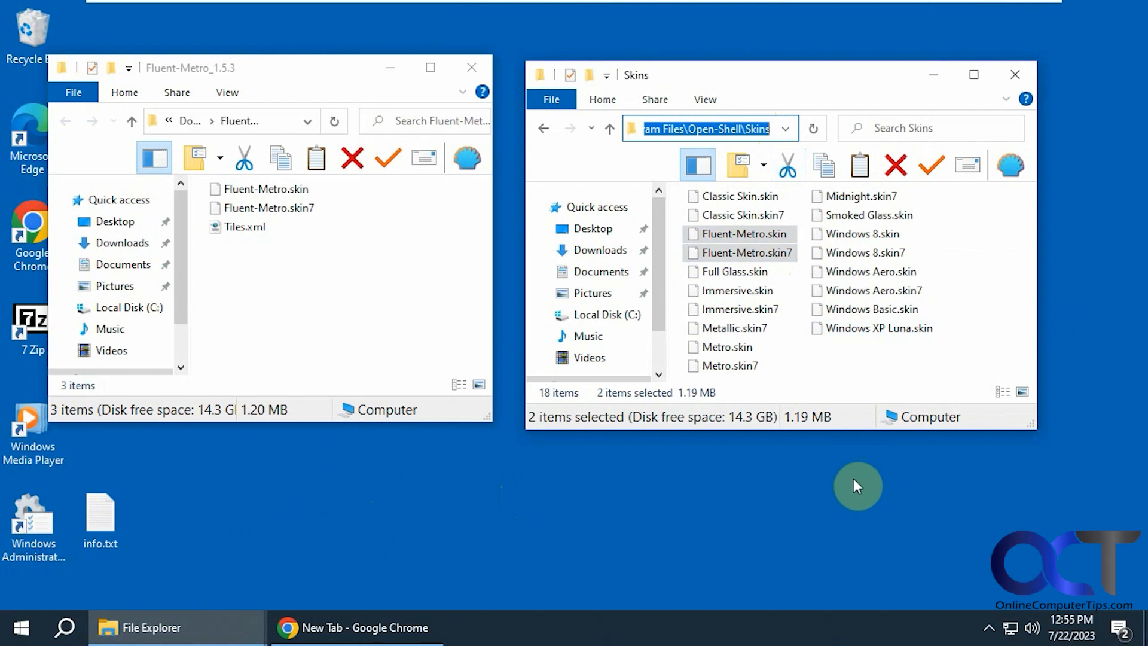
mouse_move(858, 499)
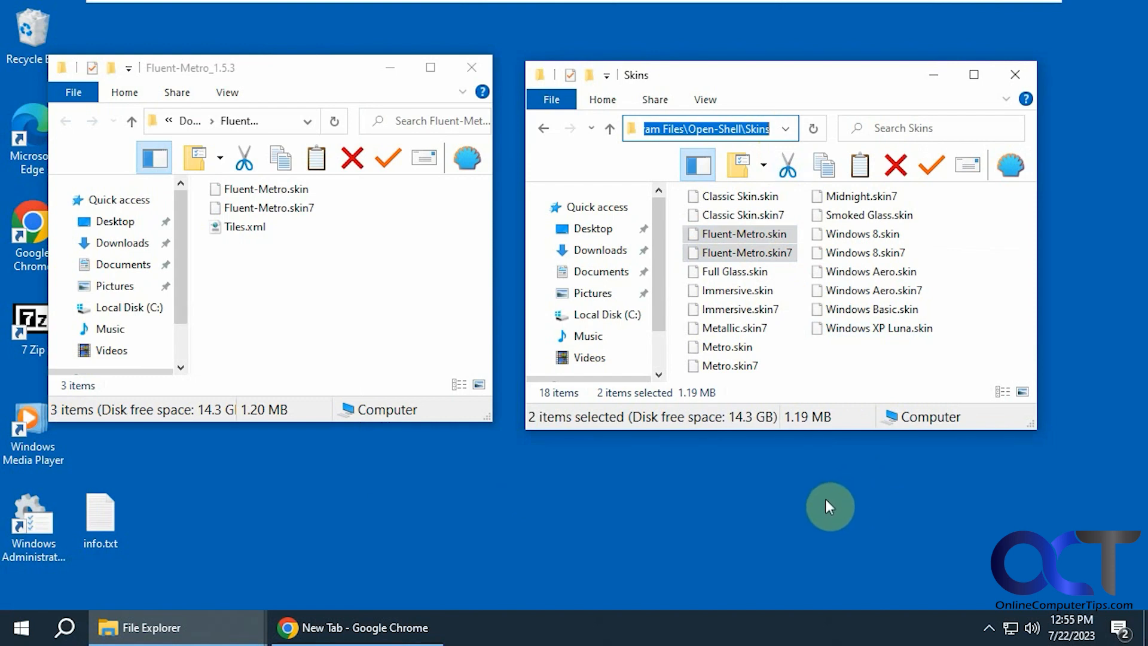
mouse_move(558, 473)
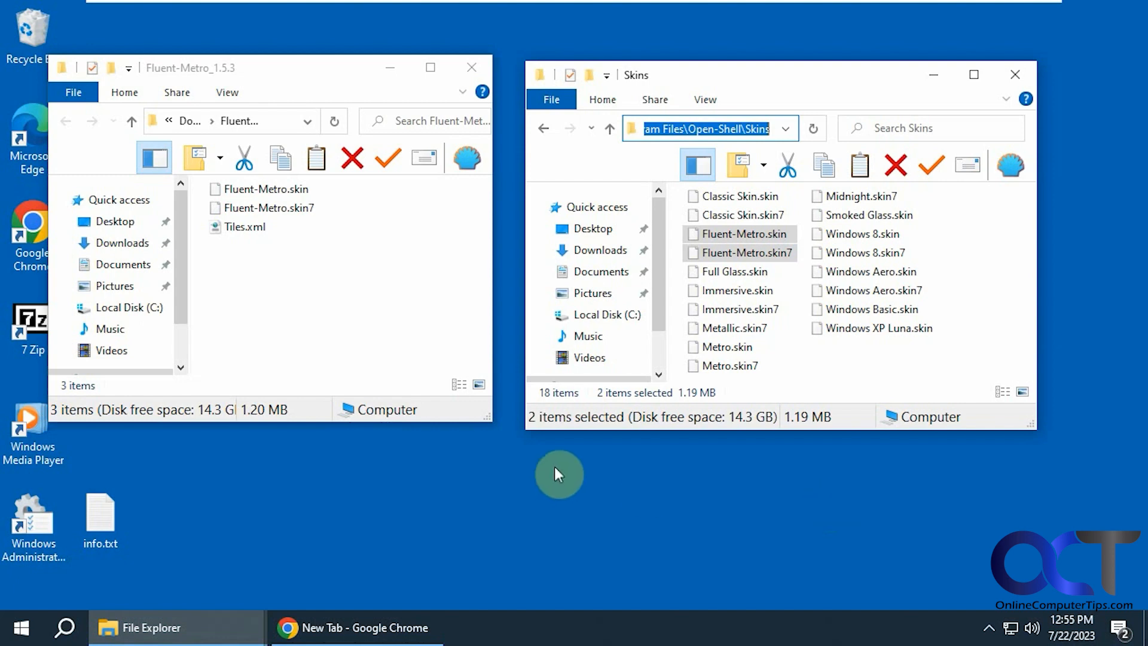
mouse_move(416, 476)
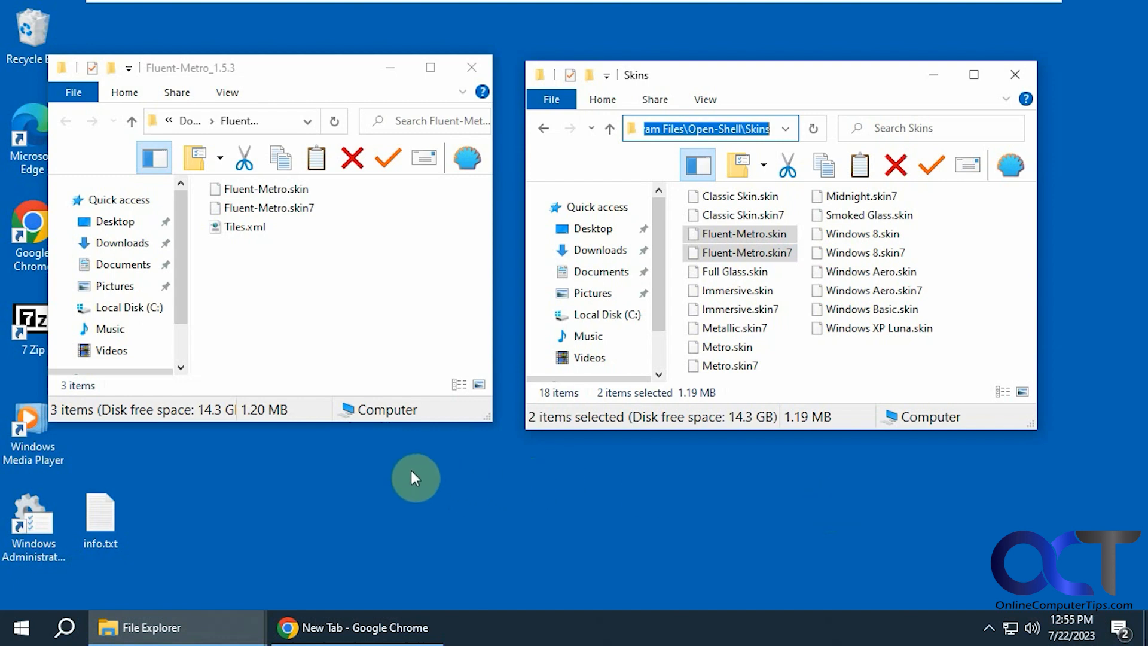
mouse_move(384, 469)
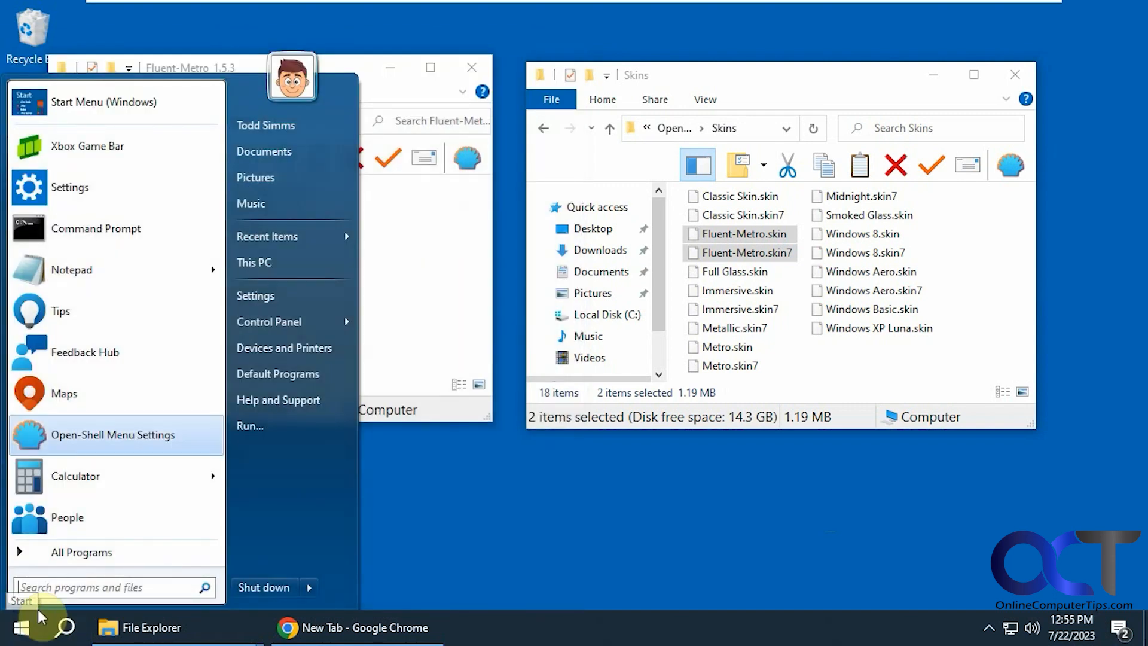
mouse_move(115, 434)
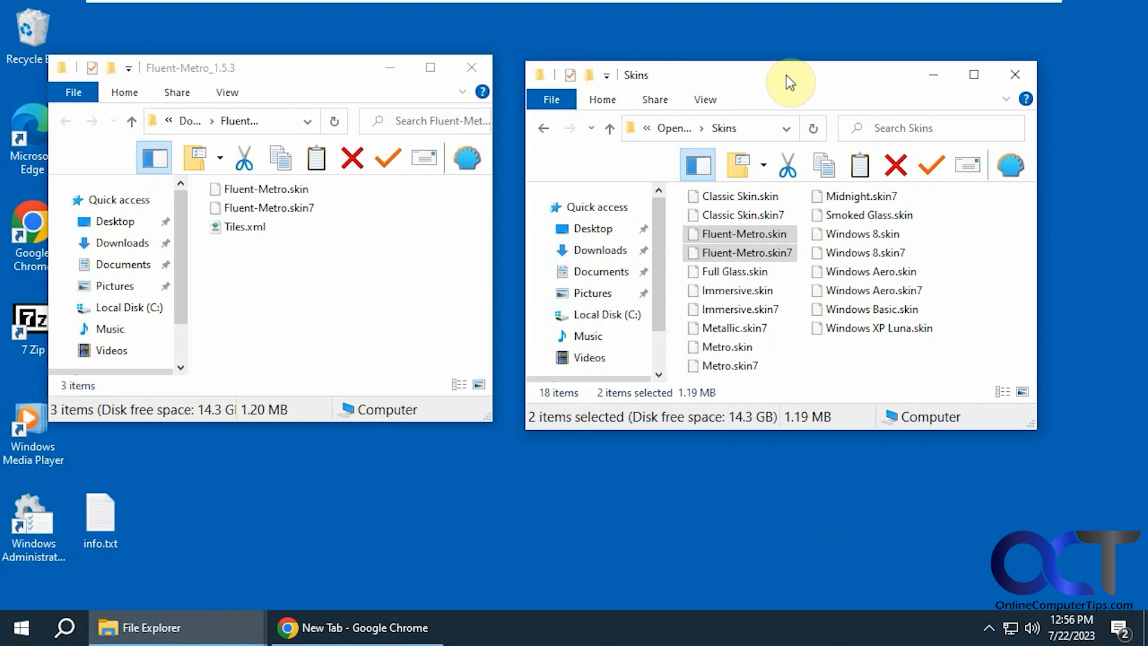
mouse_move(327, 80)
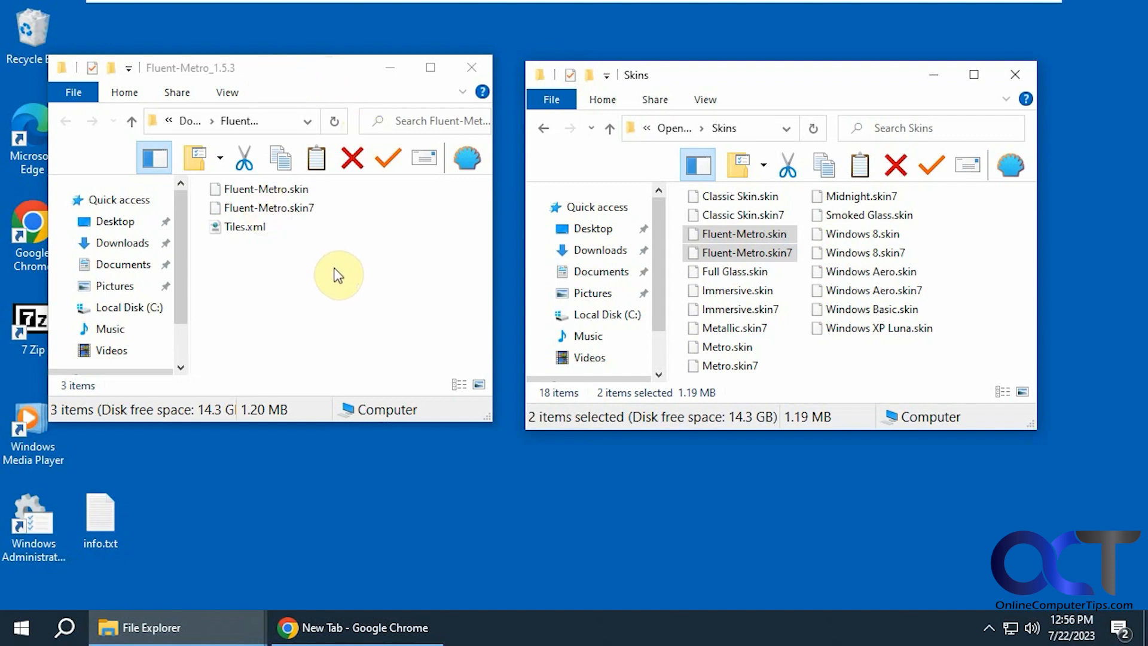
Select Fluent-Metro.skin and Fluent-Metro.skin7 together in the Fluent-Metro_1.5.3 folder
left_click(267, 208)
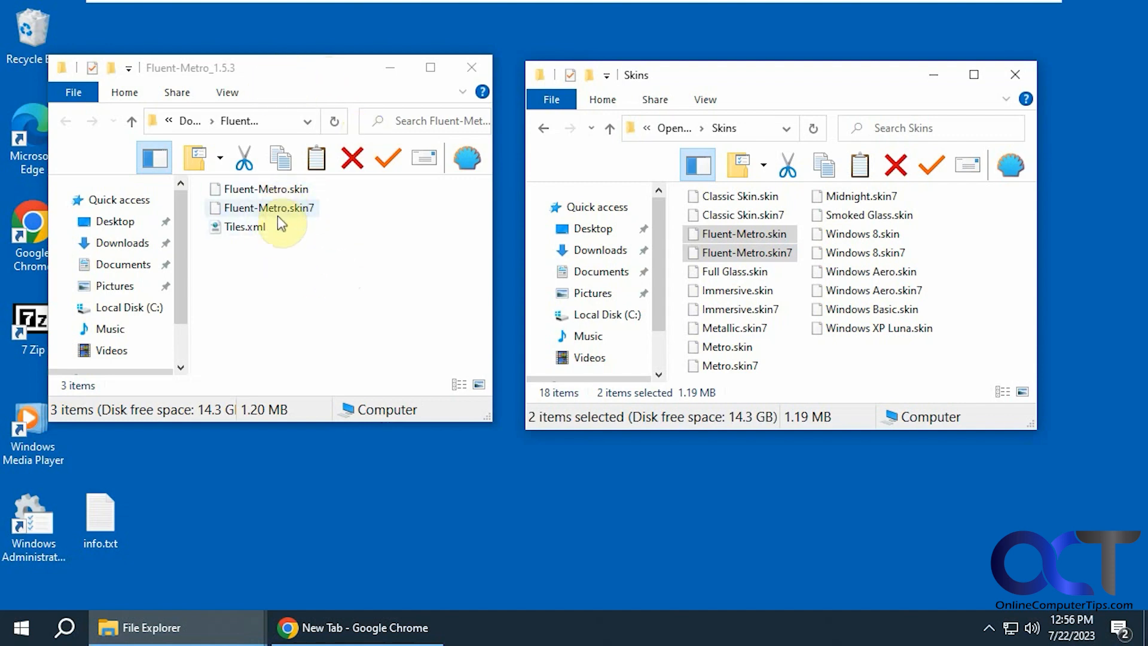
left_click(267, 189)
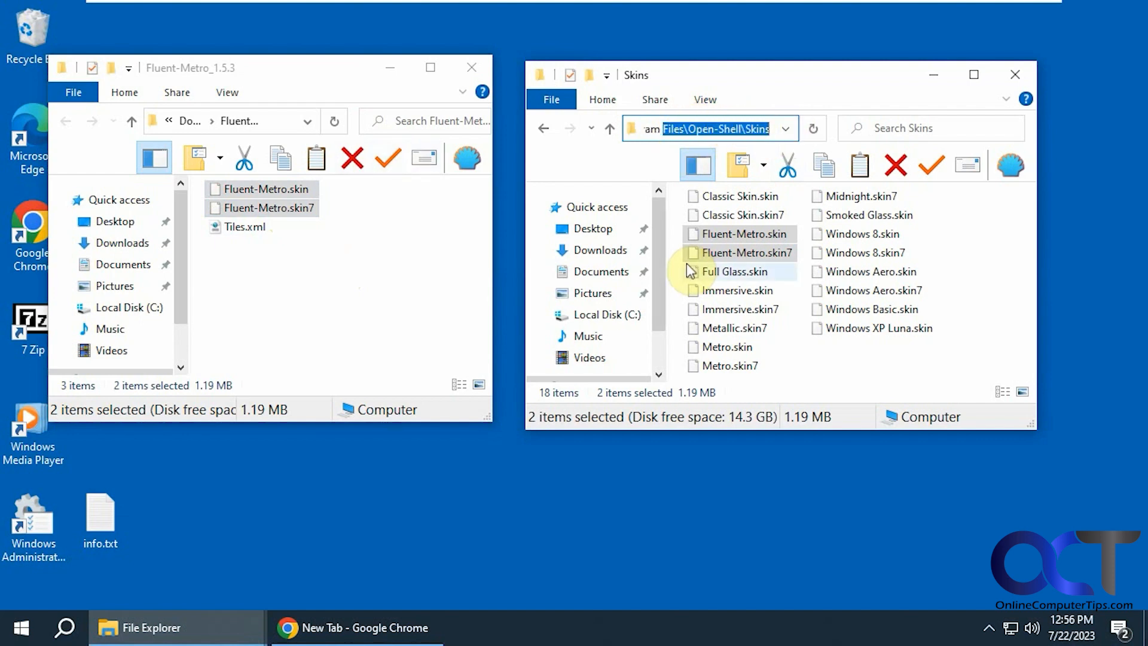
mouse_move(738, 271)
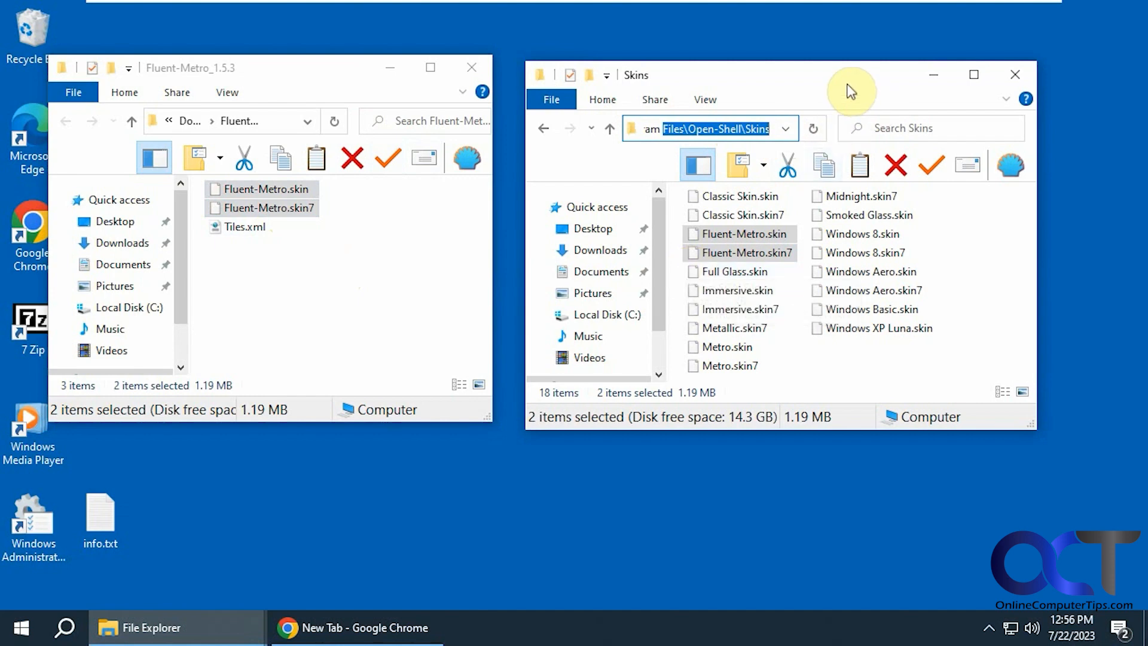
mouse_move(52, 634)
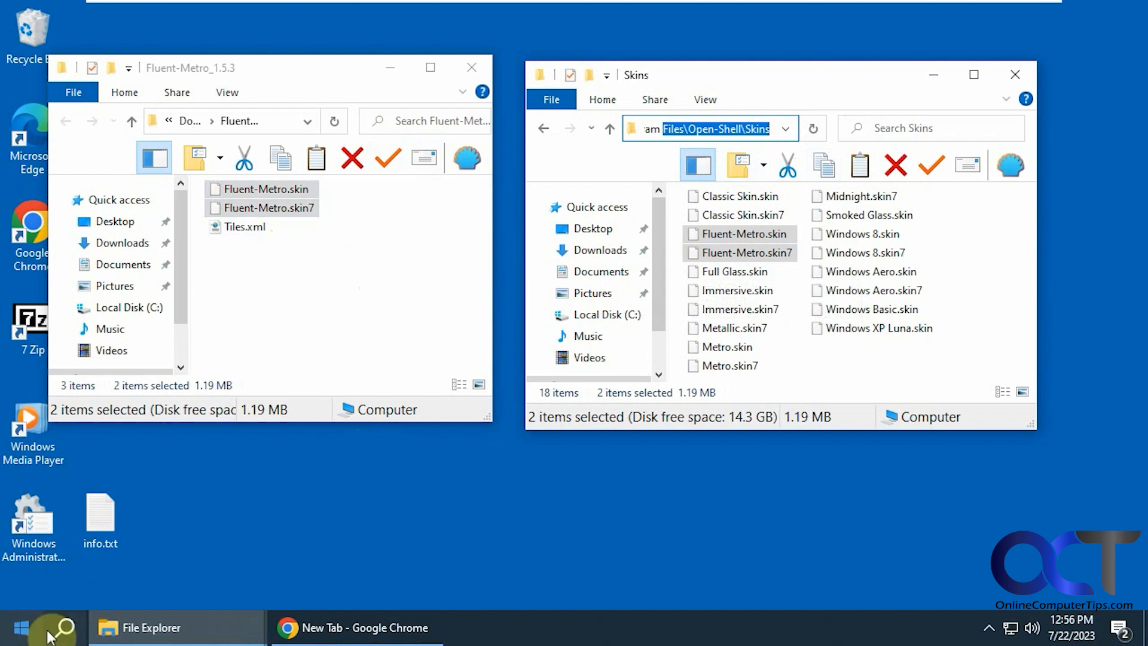
Switch the start menu skin from Windows Aero to Fluent-Metro and preview it from Start
left_click(20, 627)
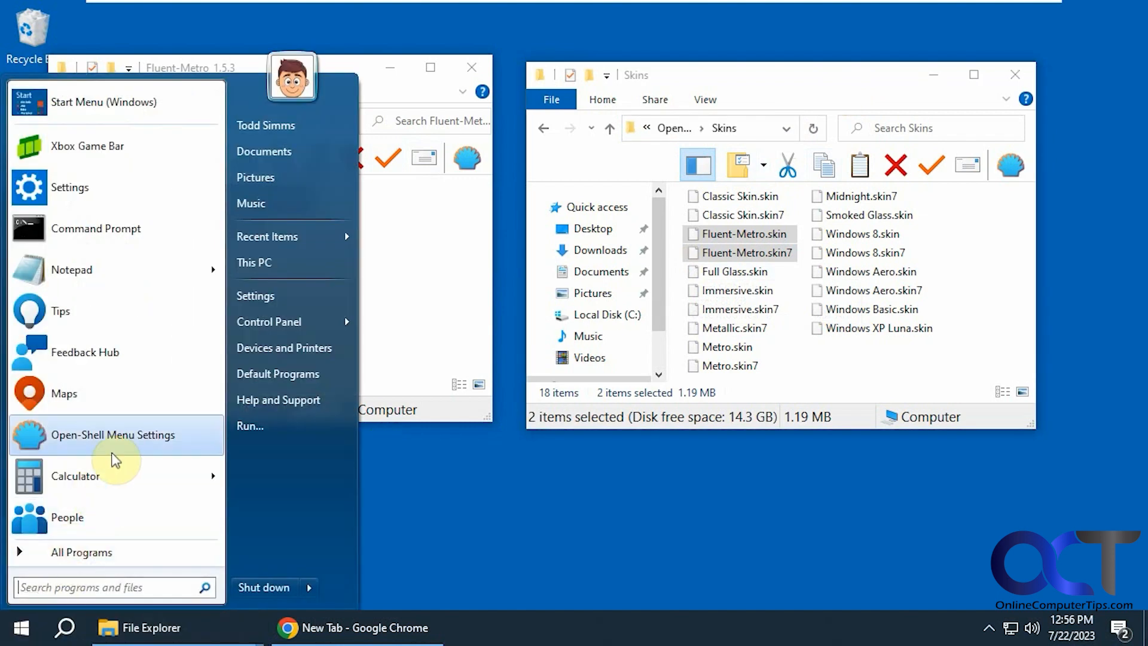
left_click(81, 552)
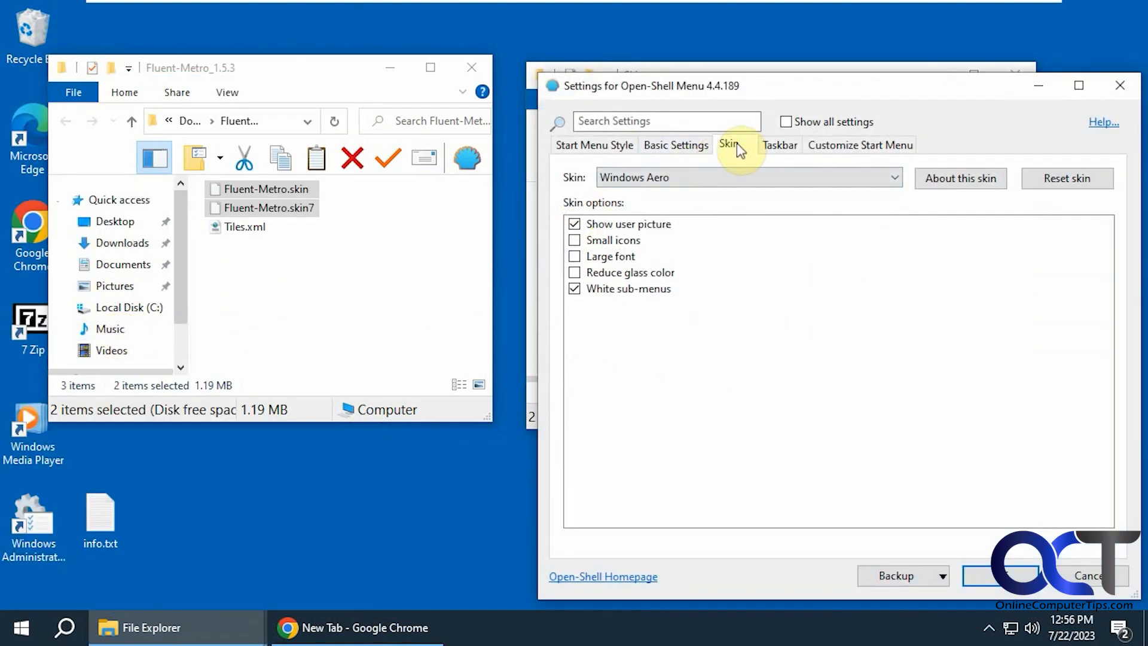
left_click(747, 177)
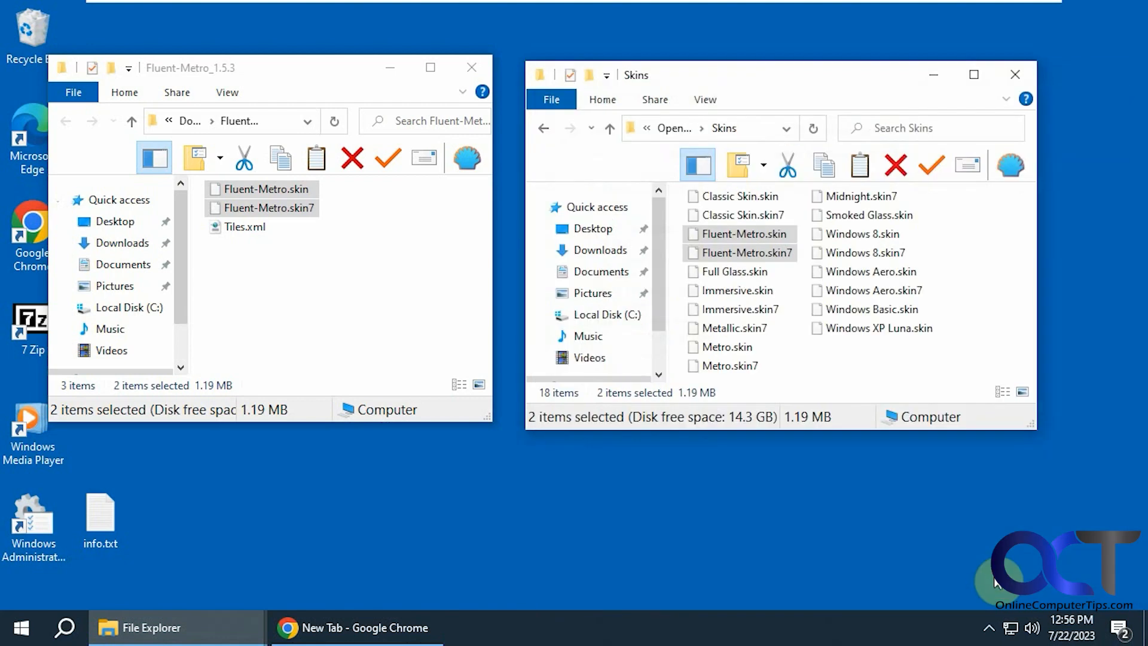
left_click(19, 627)
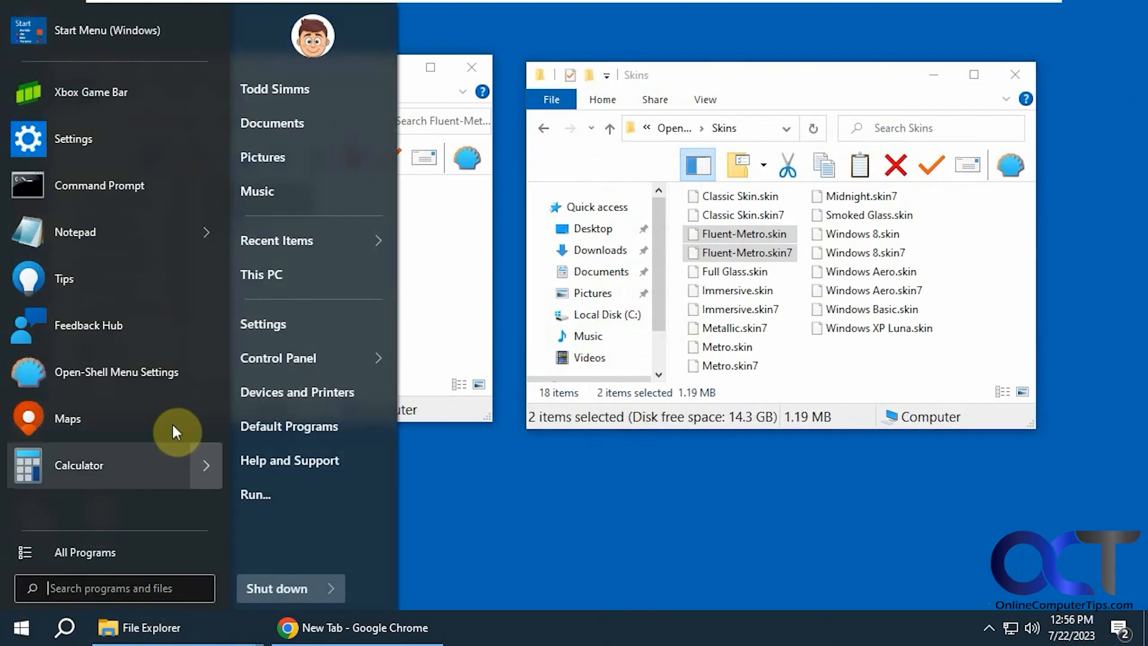
mouse_move(187, 162)
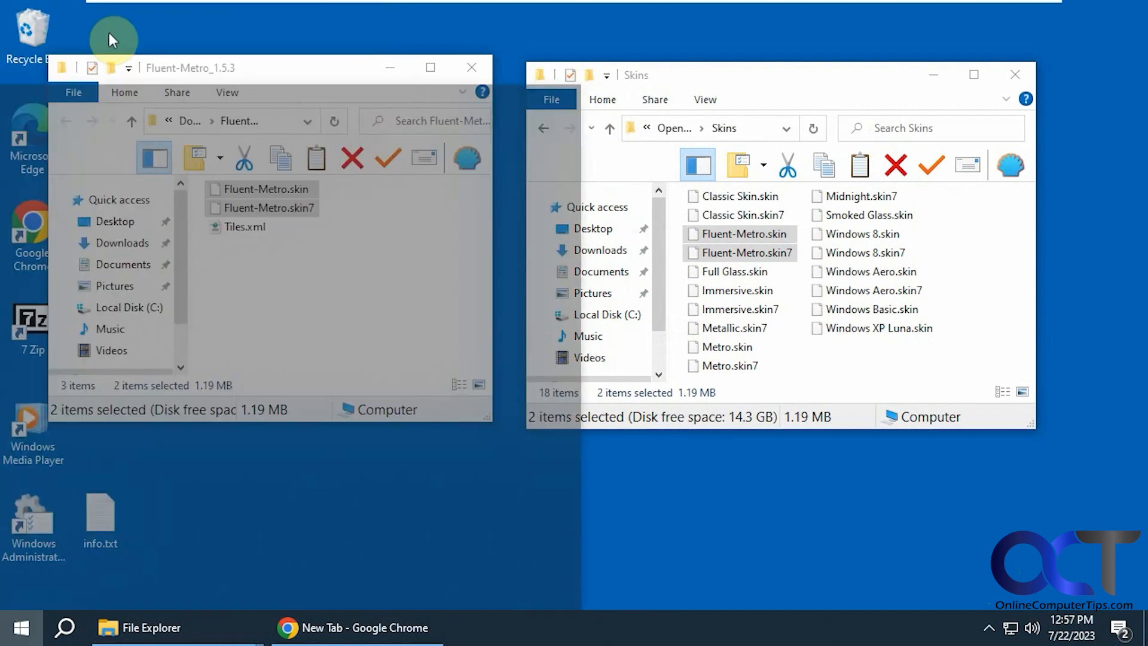
Load the tiles layout XML via Backup and preview the tiled Fluent-Metro start menu
left_click(17, 628)
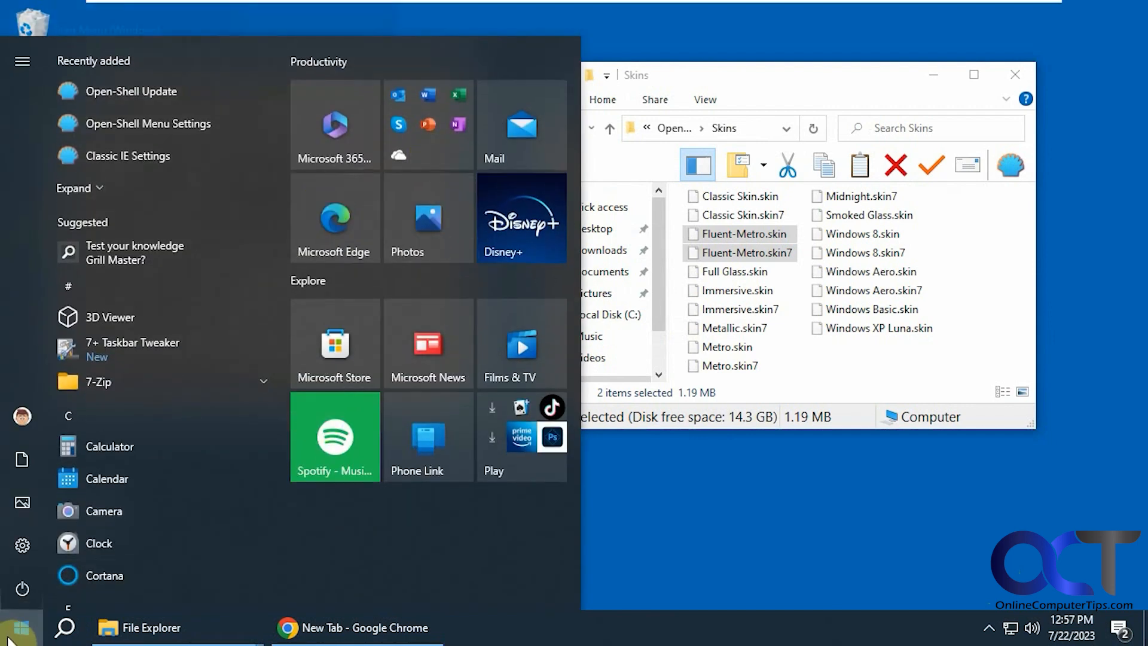
left_click(20, 628)
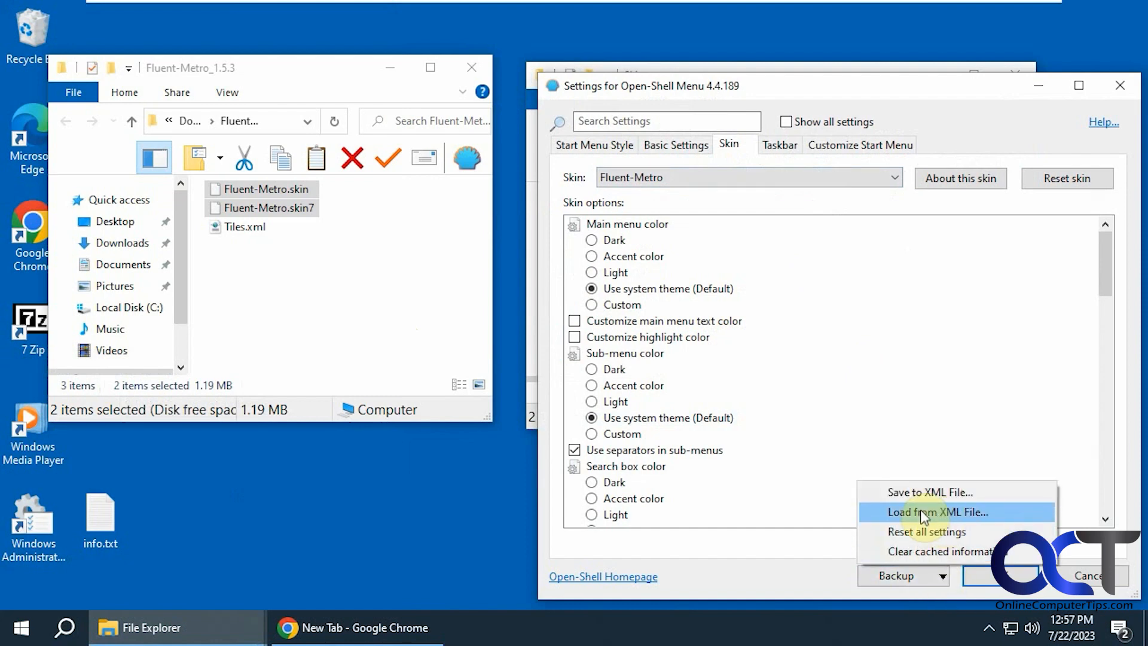
left_click(933, 512)
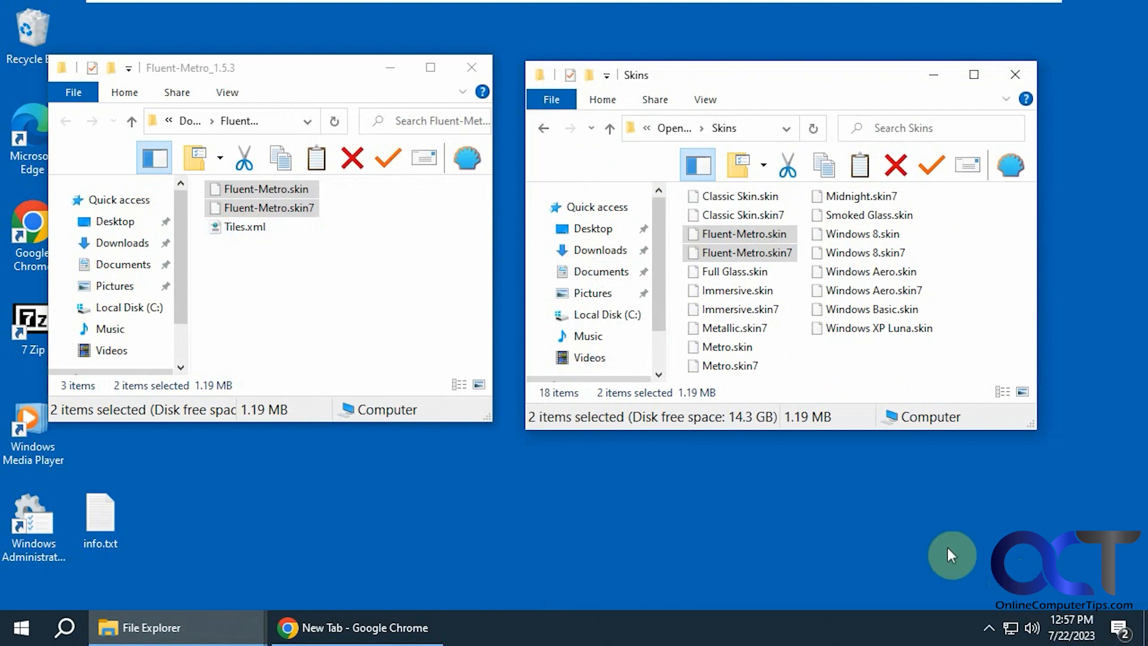
left_click(16, 627)
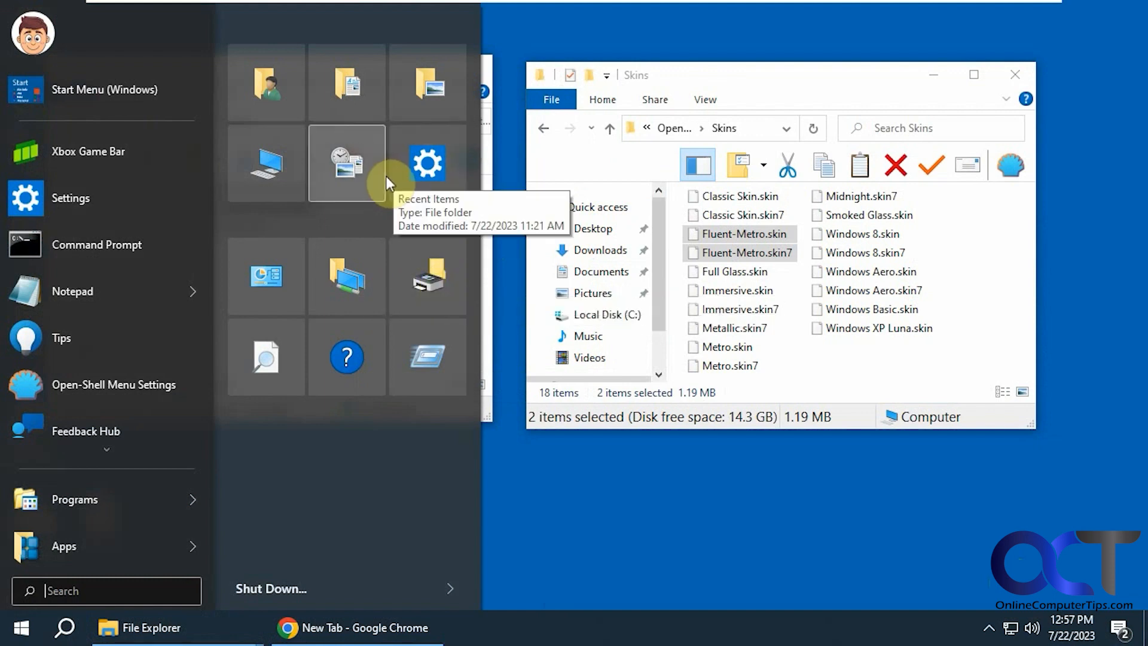
mouse_move(368, 186)
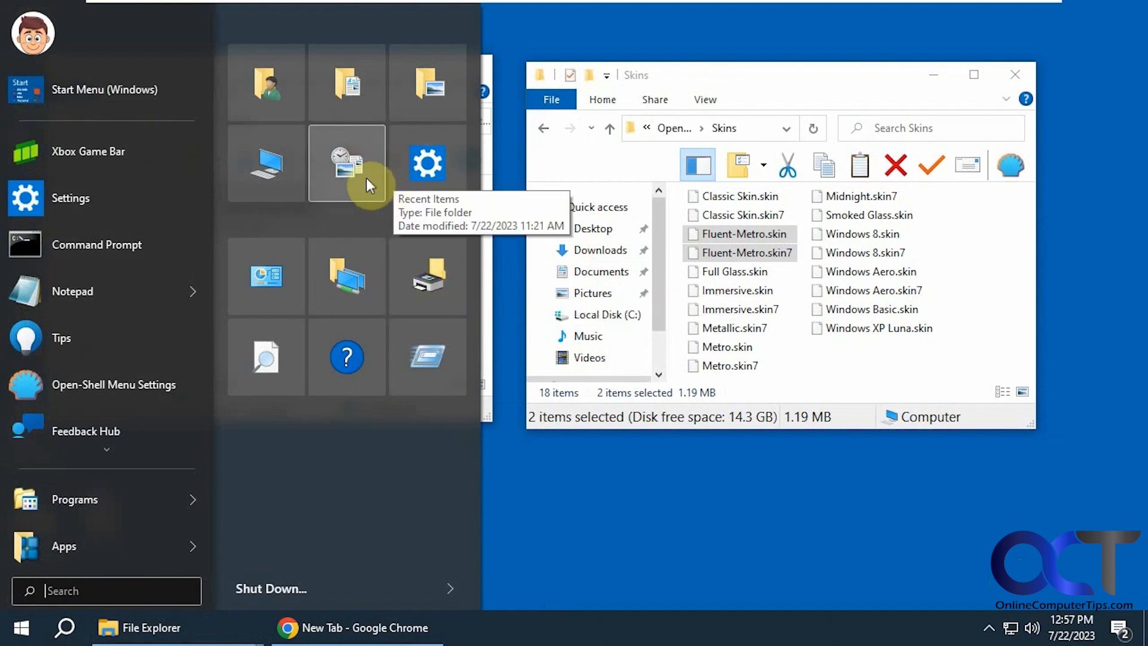
mouse_move(364, 222)
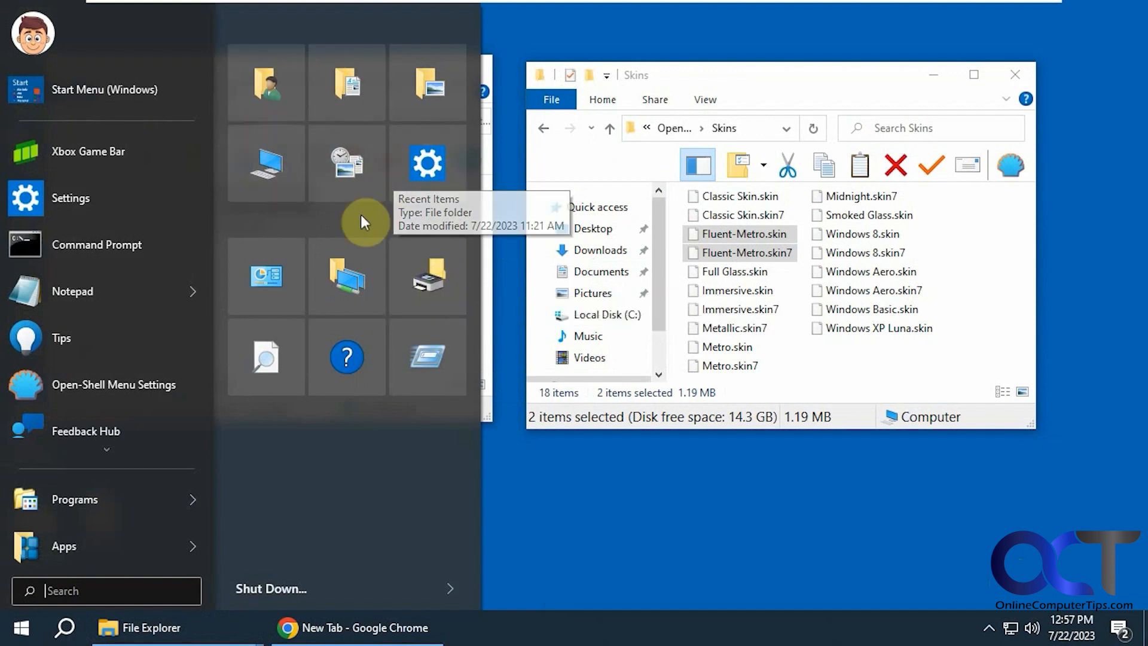
mouse_move(358, 218)
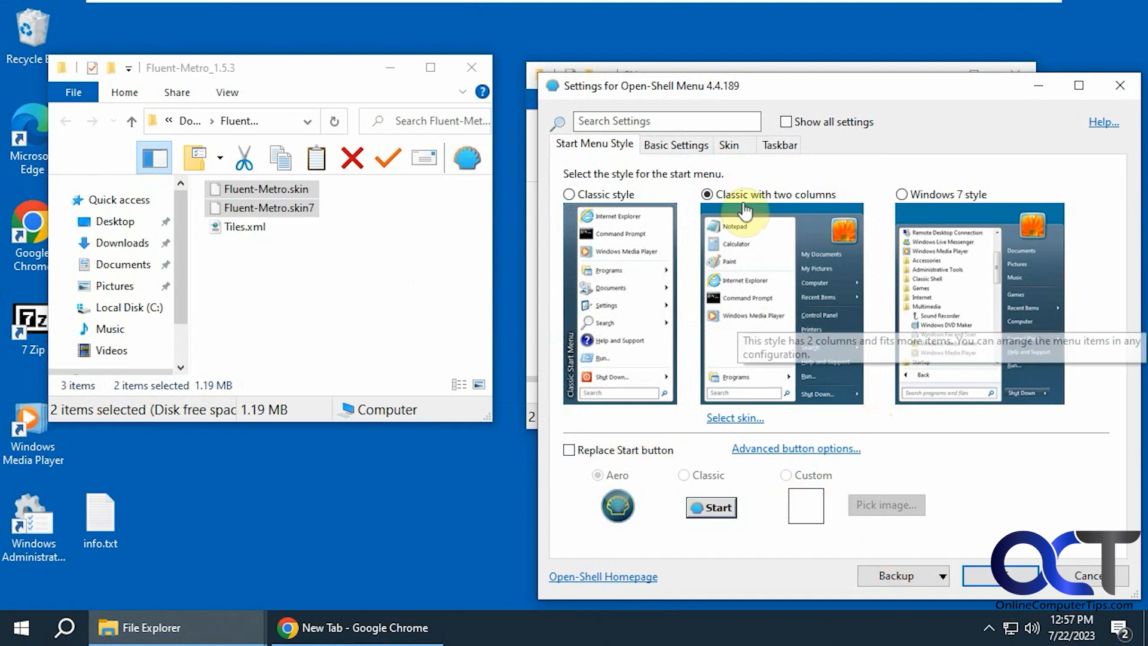
Reset all Open-Shell settings to defaults via Backup, then return to the settings
left_click(953, 575)
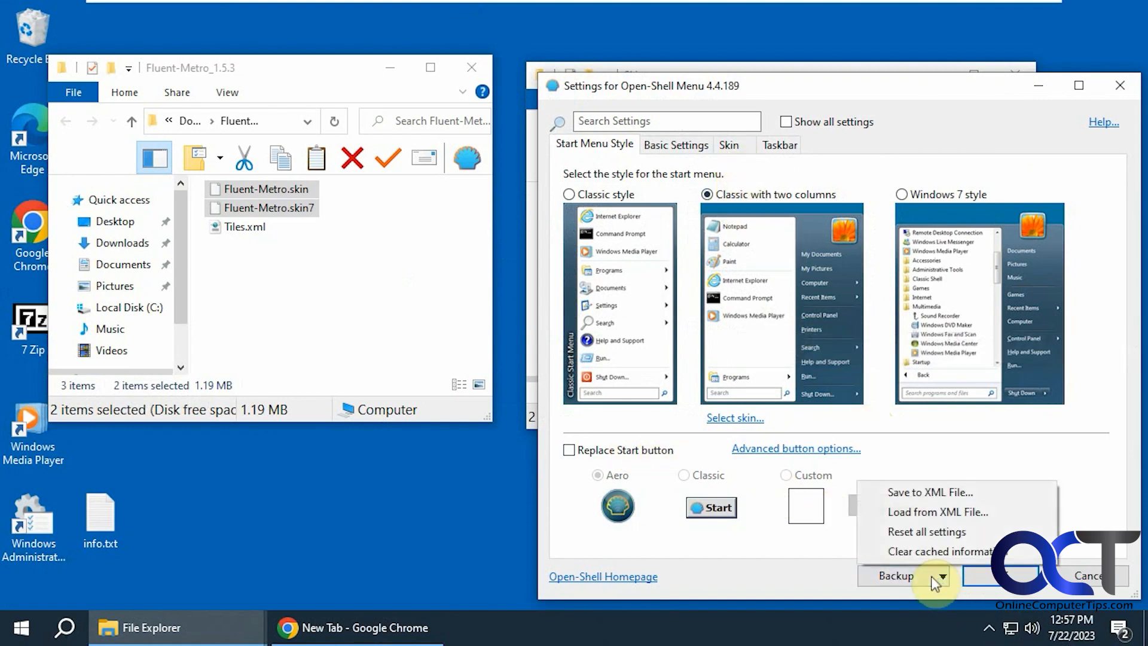
mouse_move(949, 537)
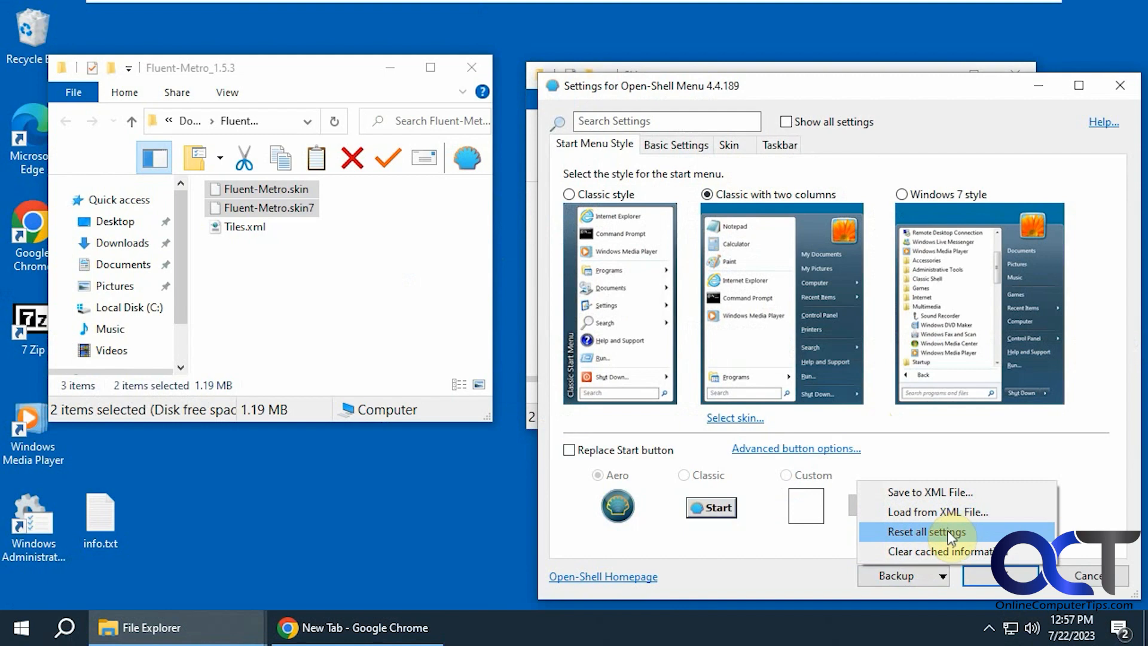
left_click(911, 546)
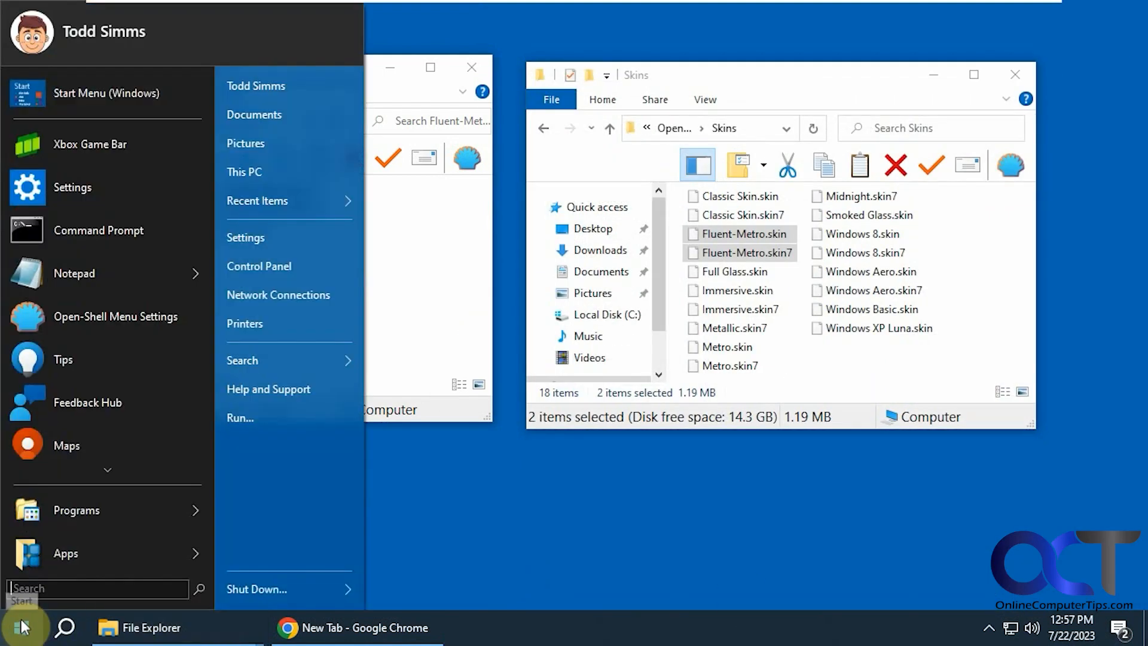
mouse_move(96, 405)
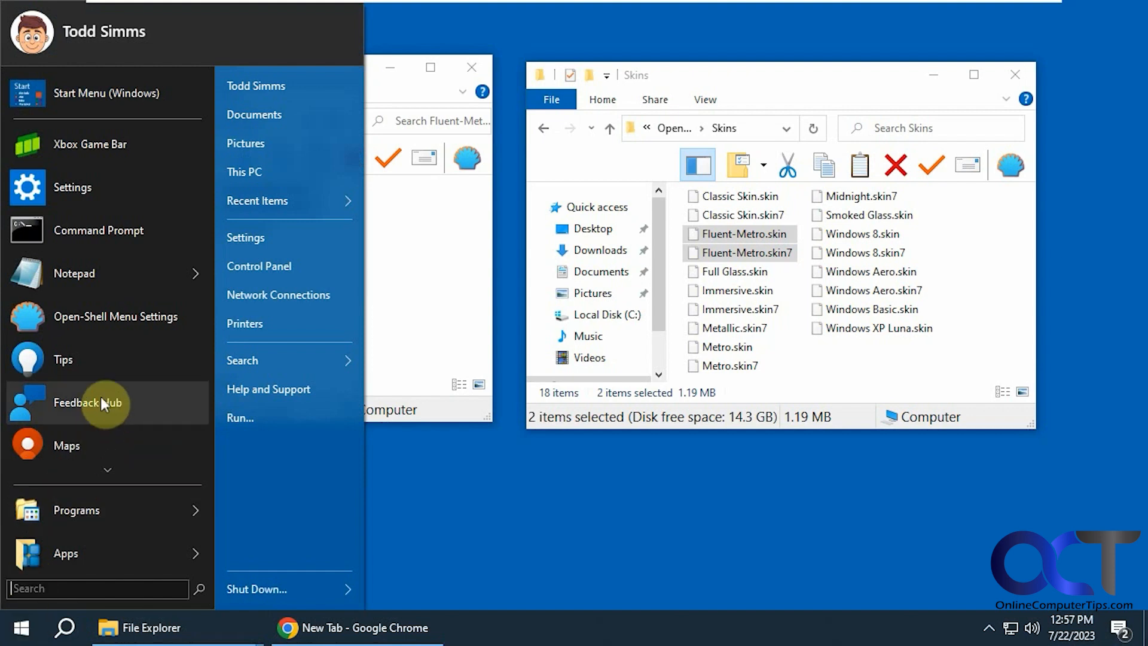
left_click(114, 317)
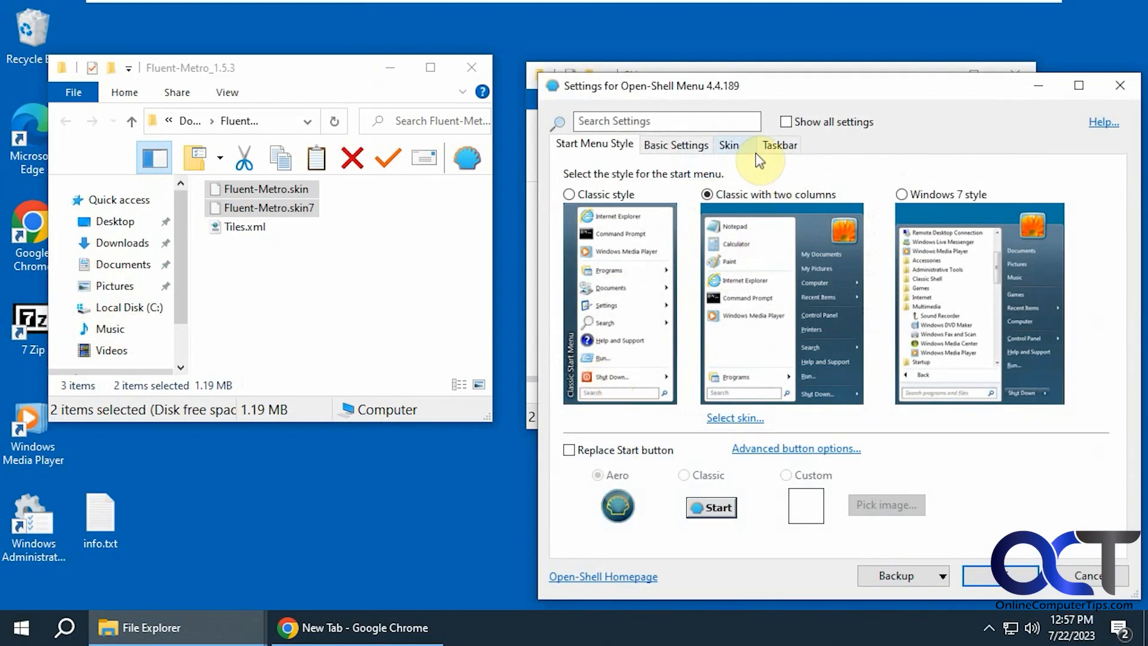
Choose Fluent-Metro again as the skin on the Skin tab
left_click(729, 144)
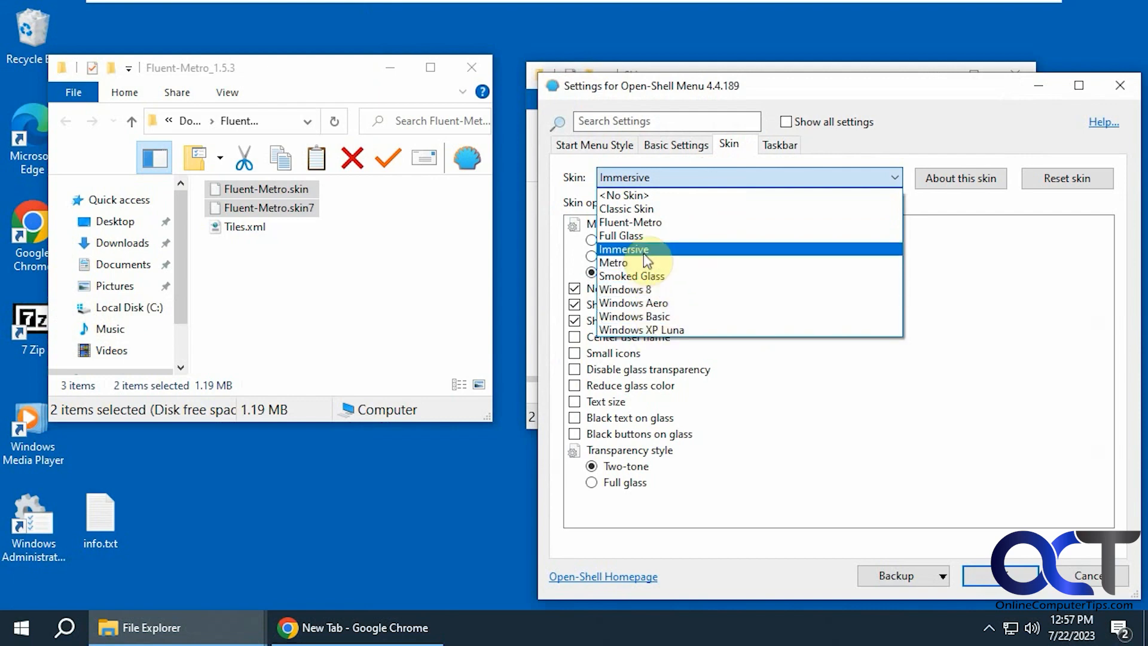
mouse_move(652, 222)
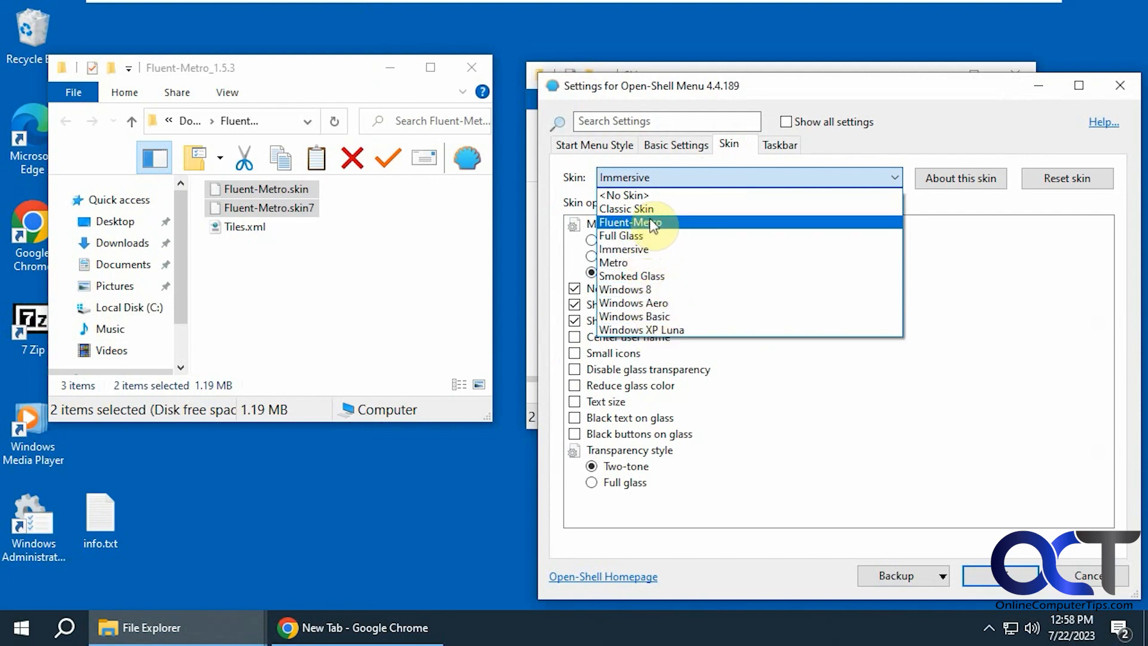
left_click(633, 222)
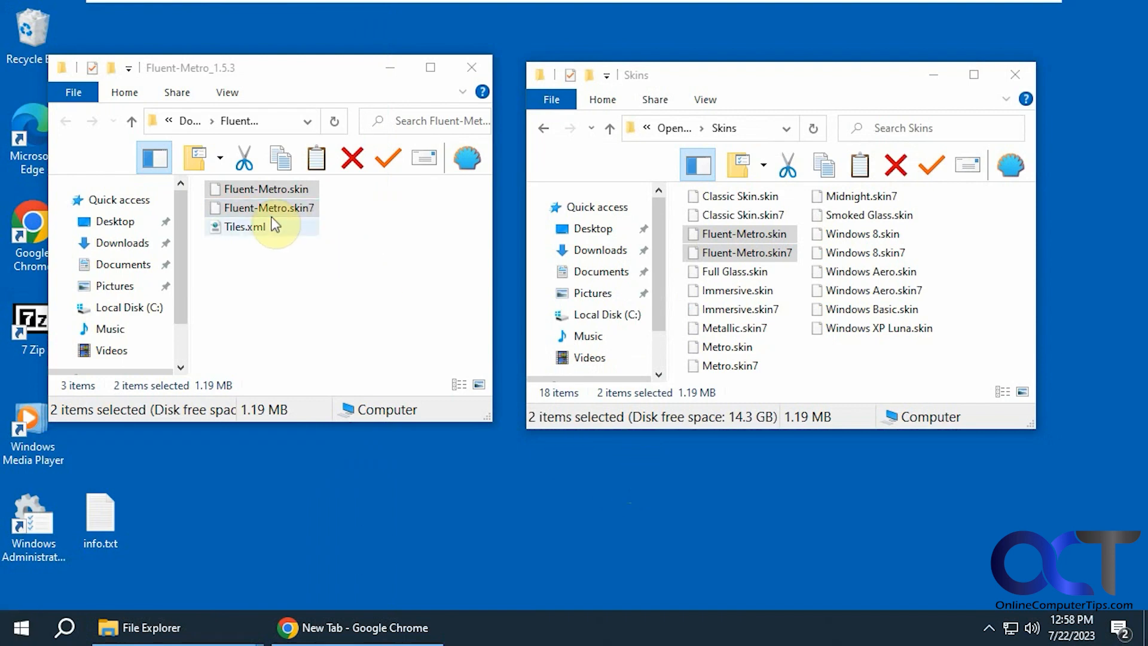
mouse_move(875, 271)
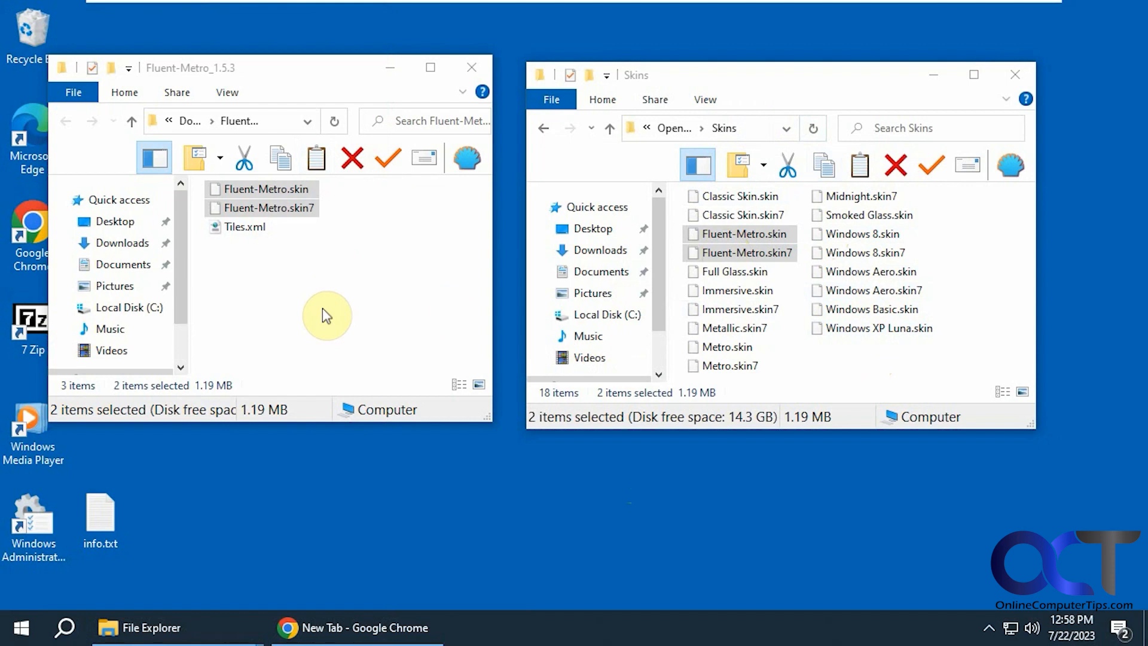
mouse_move(361, 307)
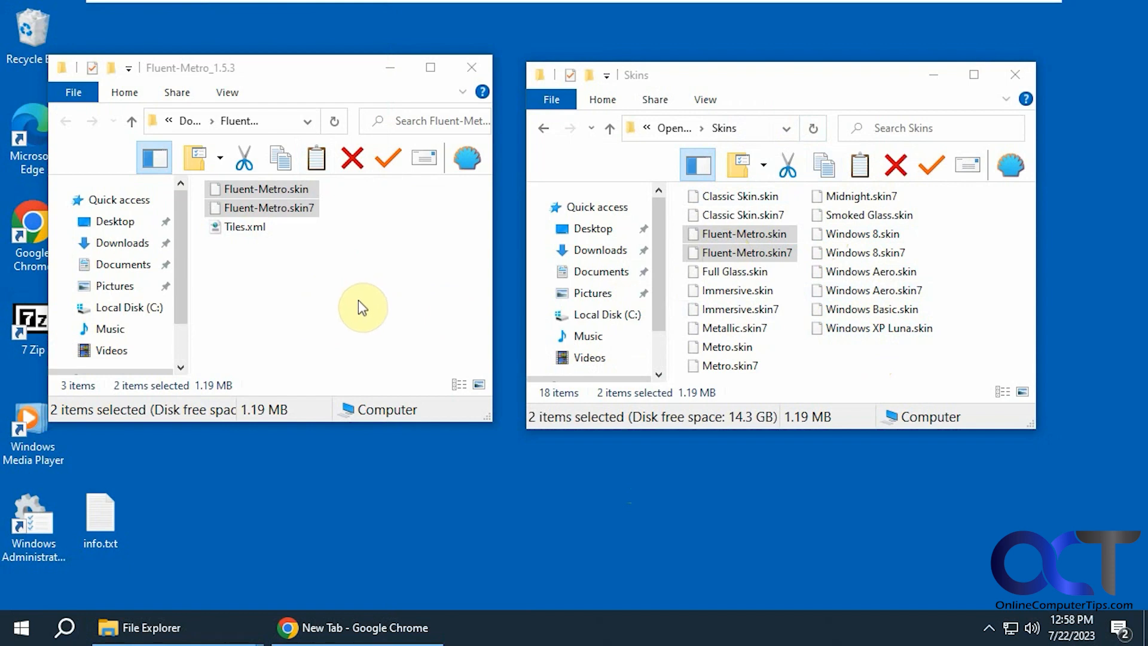
mouse_move(368, 273)
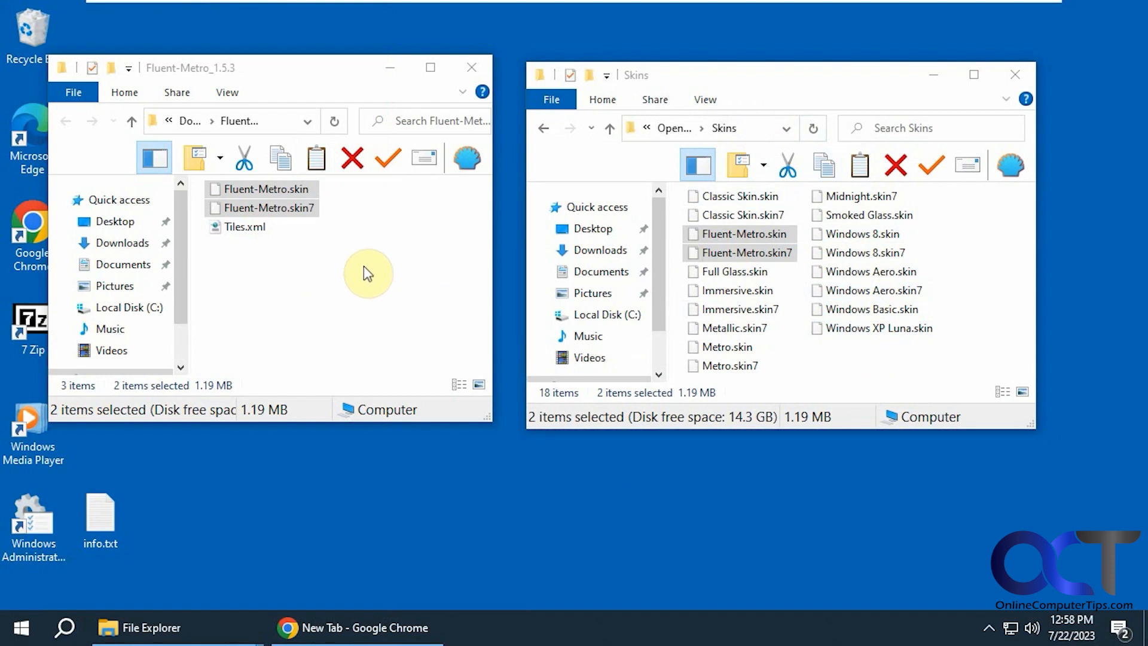